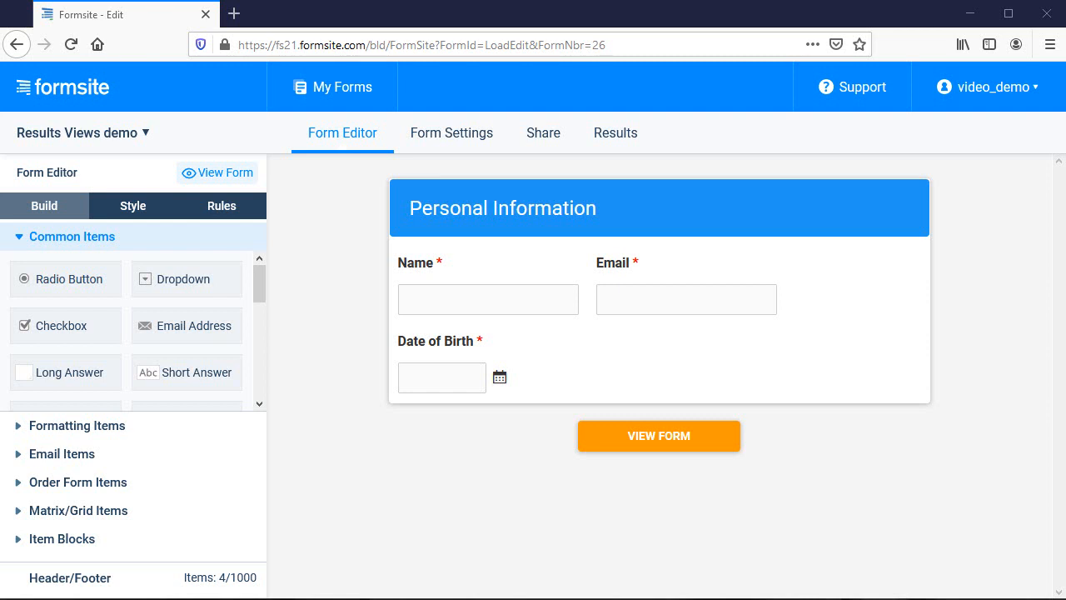
Step: Review the Everything report's settings and results view on the Results Reports page
click(617, 133)
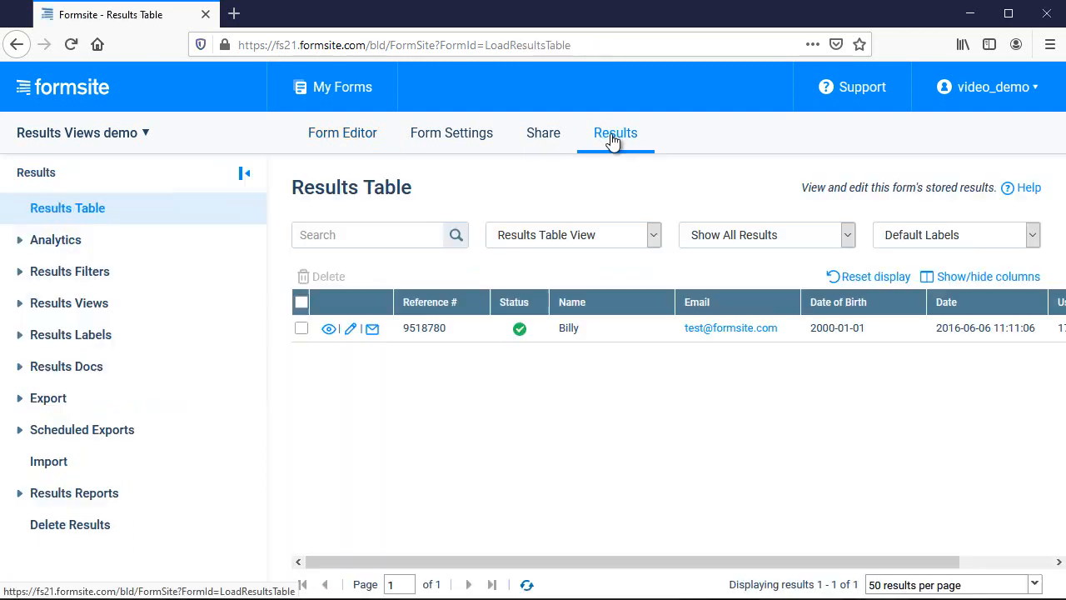
click(73, 493)
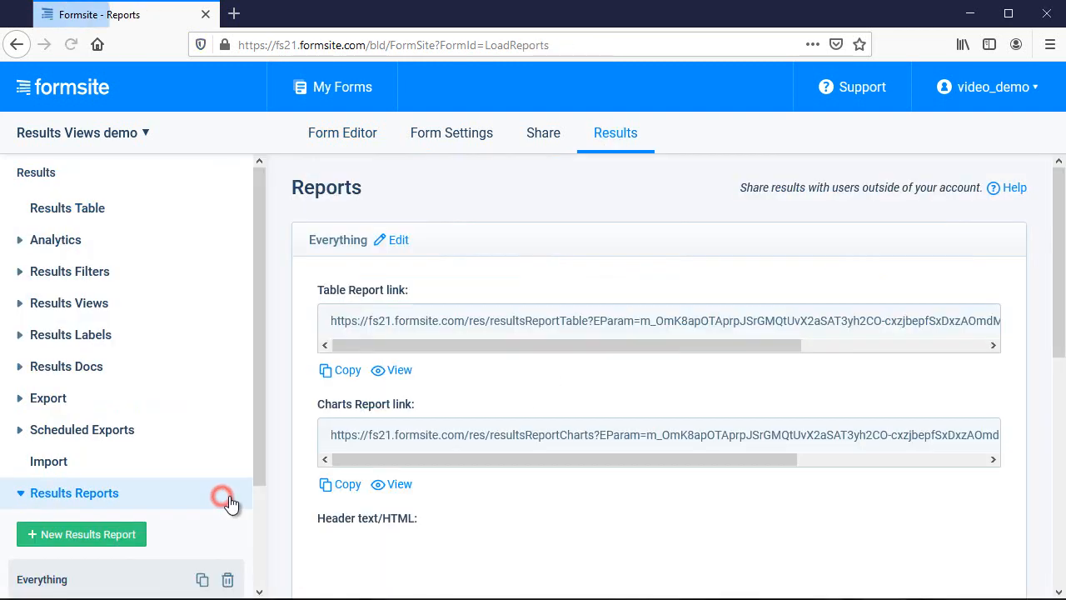
scroll(down, 3)
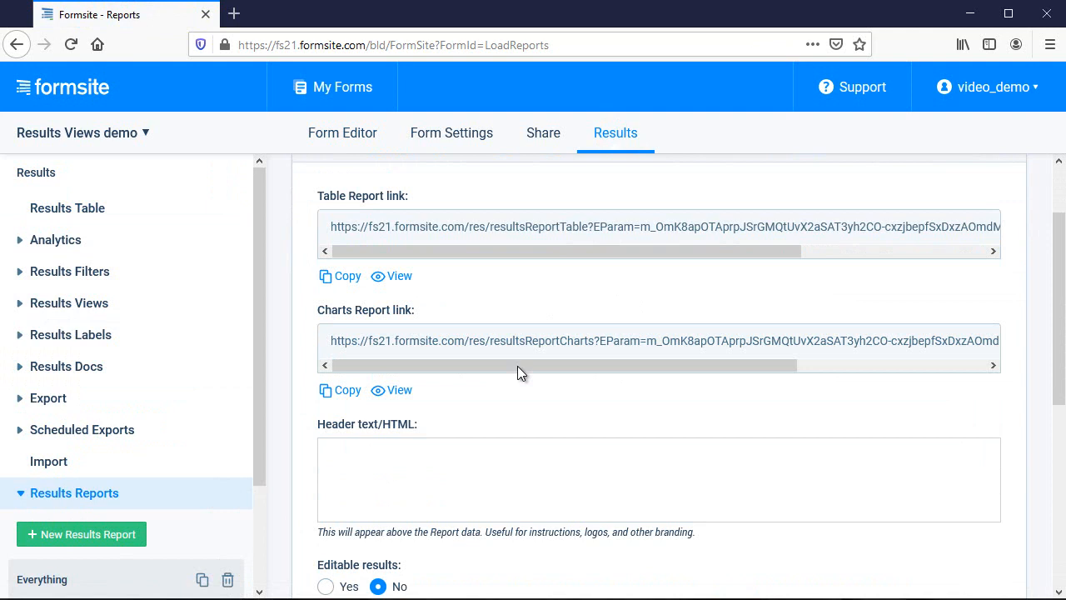
scroll(down, 3)
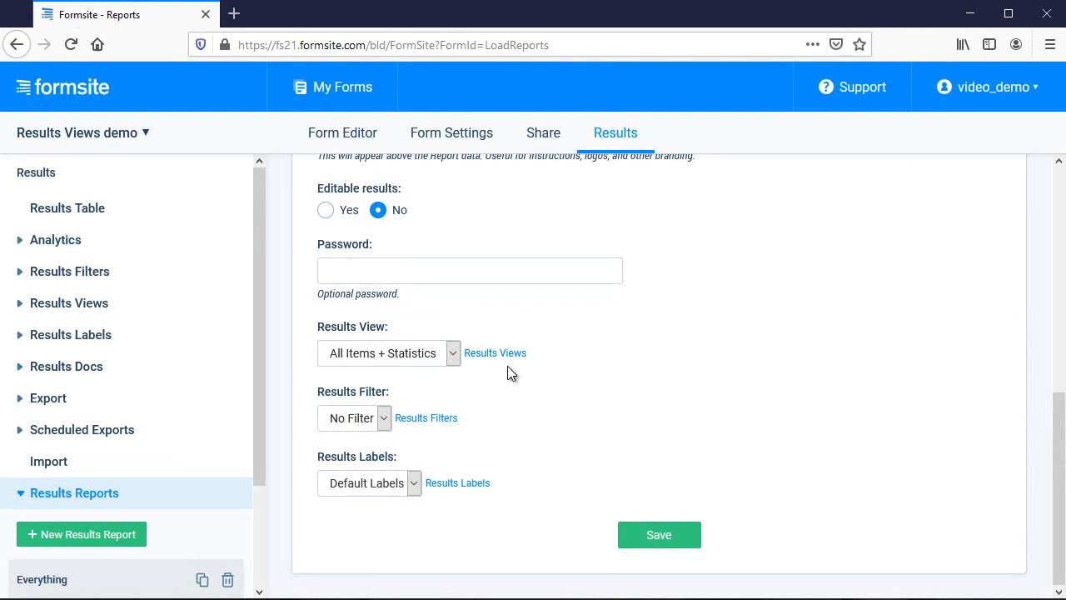
click(660, 533)
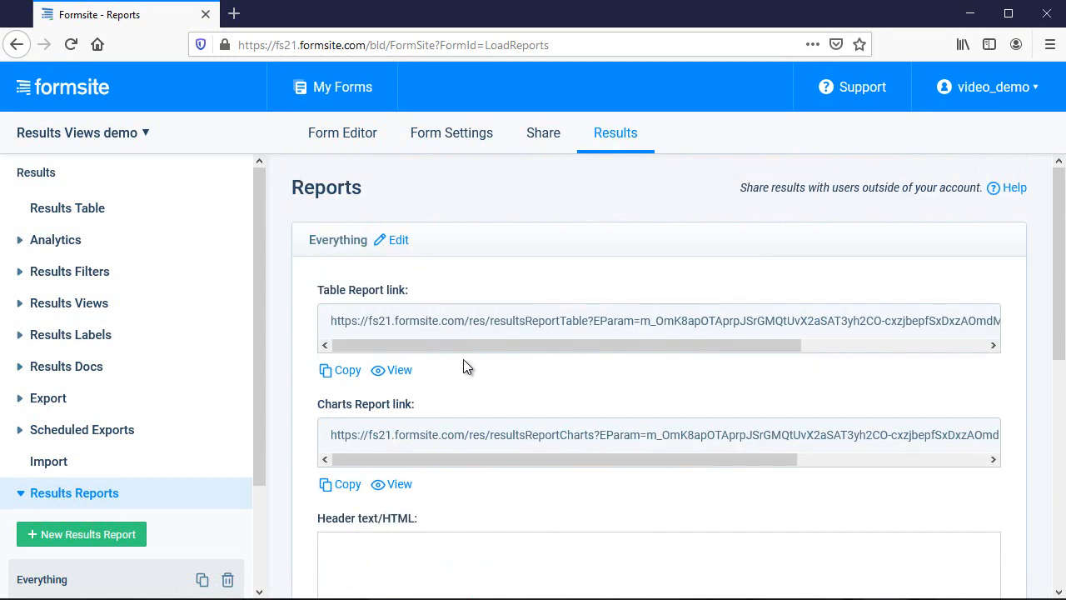
click(400, 370)
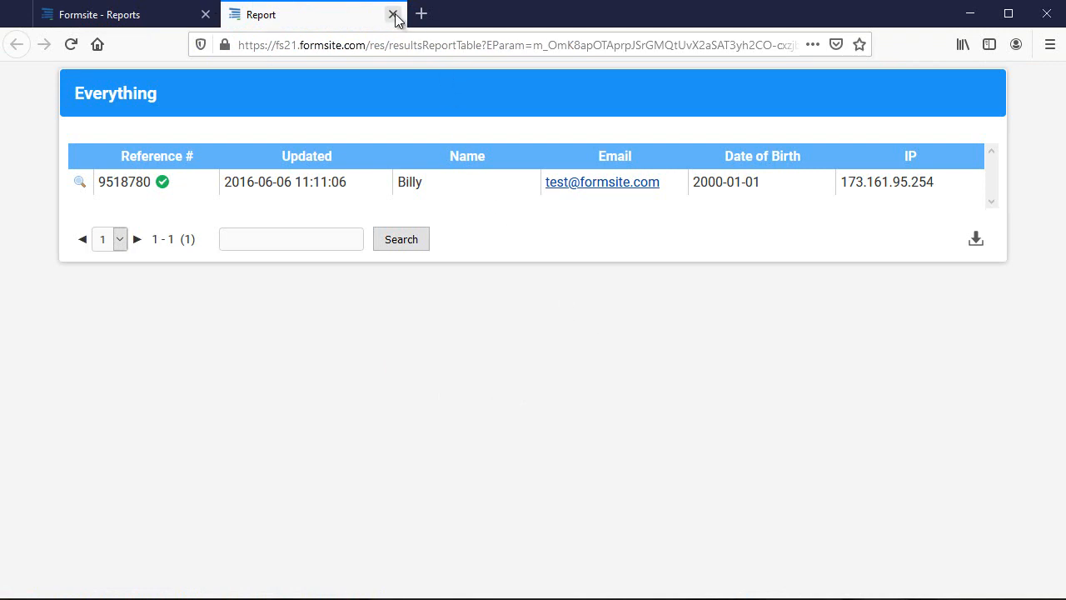
click(393, 14)
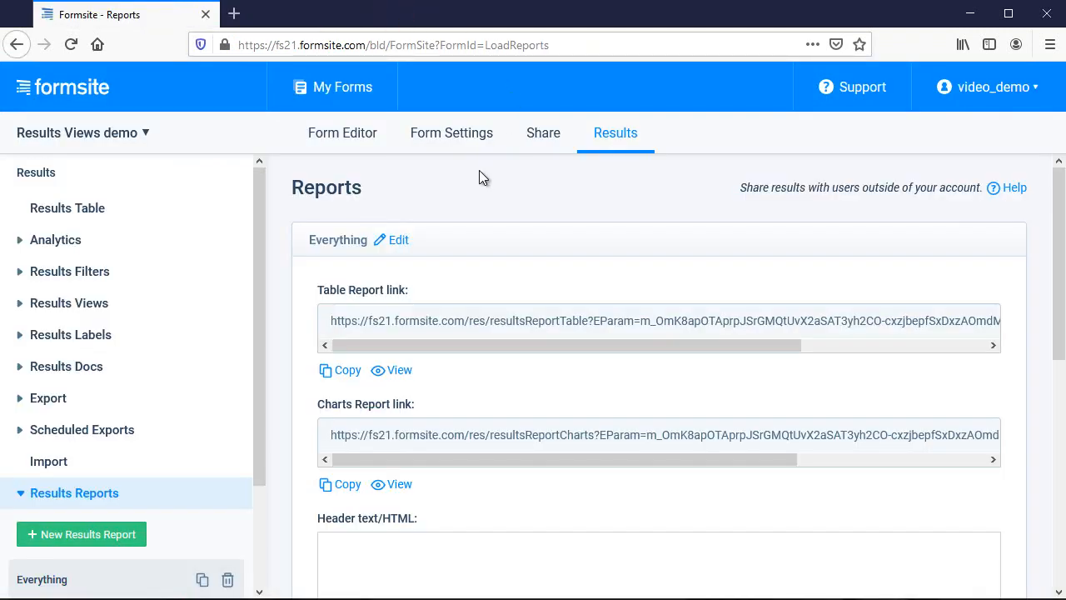
mouse_move(283, 450)
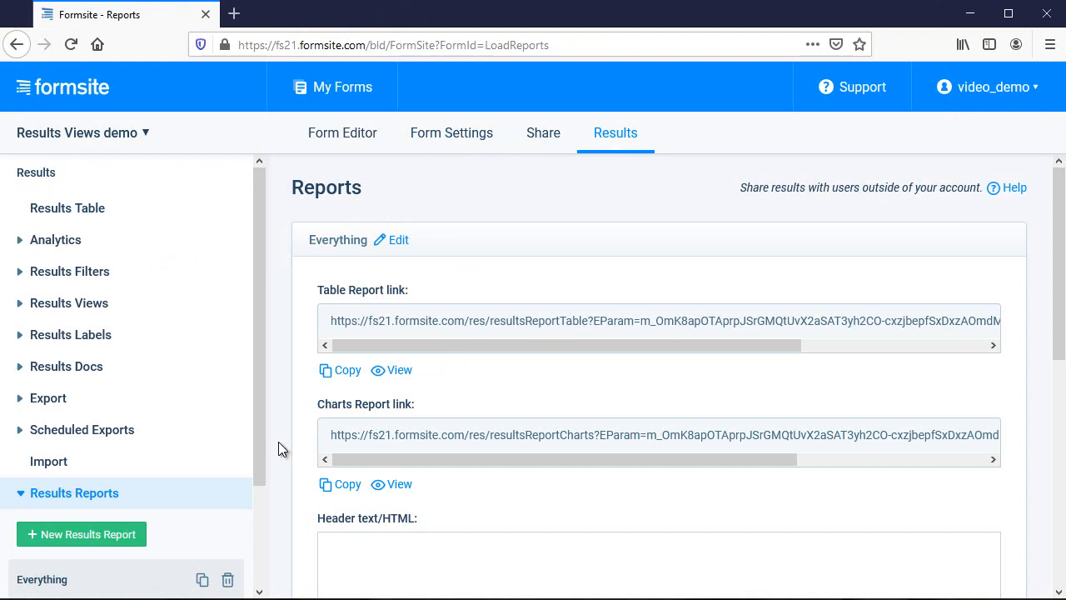
Step: Preview the No statistics report listing only Name, Email and Date of Birth
scroll(down, 3)
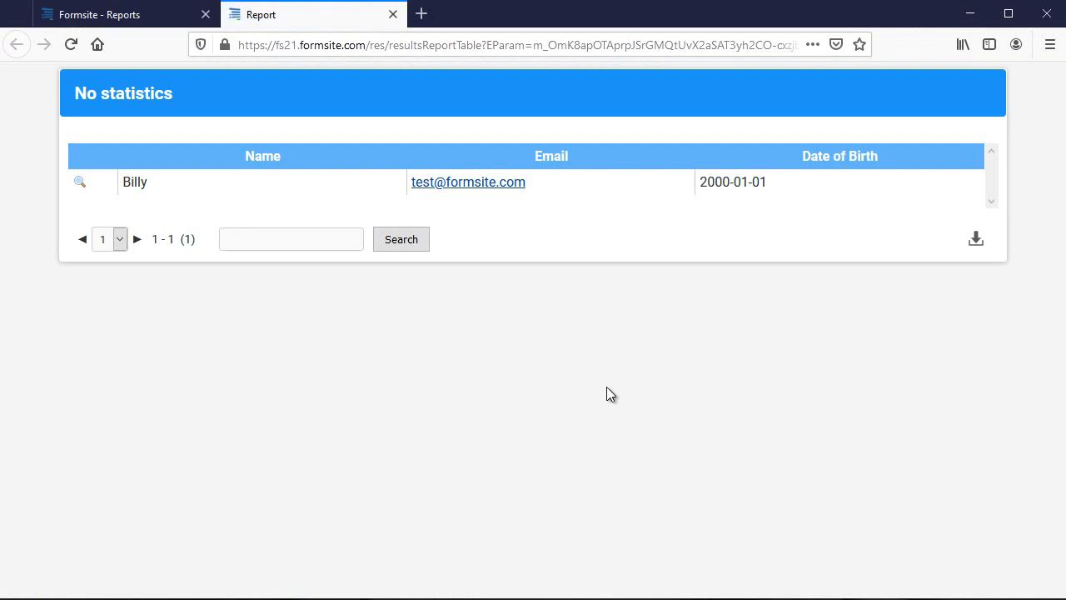
mouse_move(479, 77)
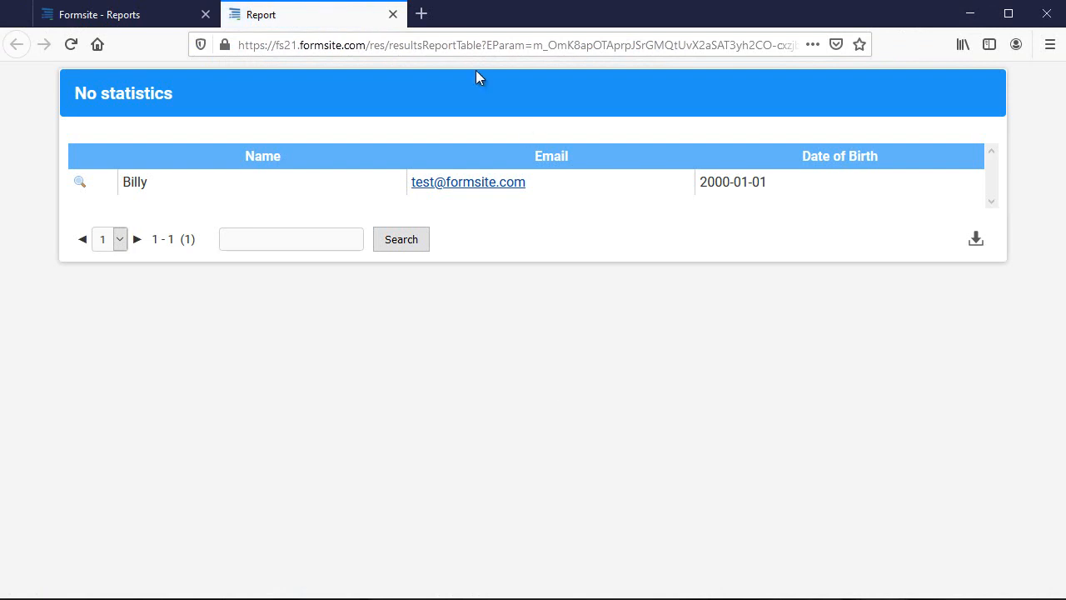
click(100, 13)
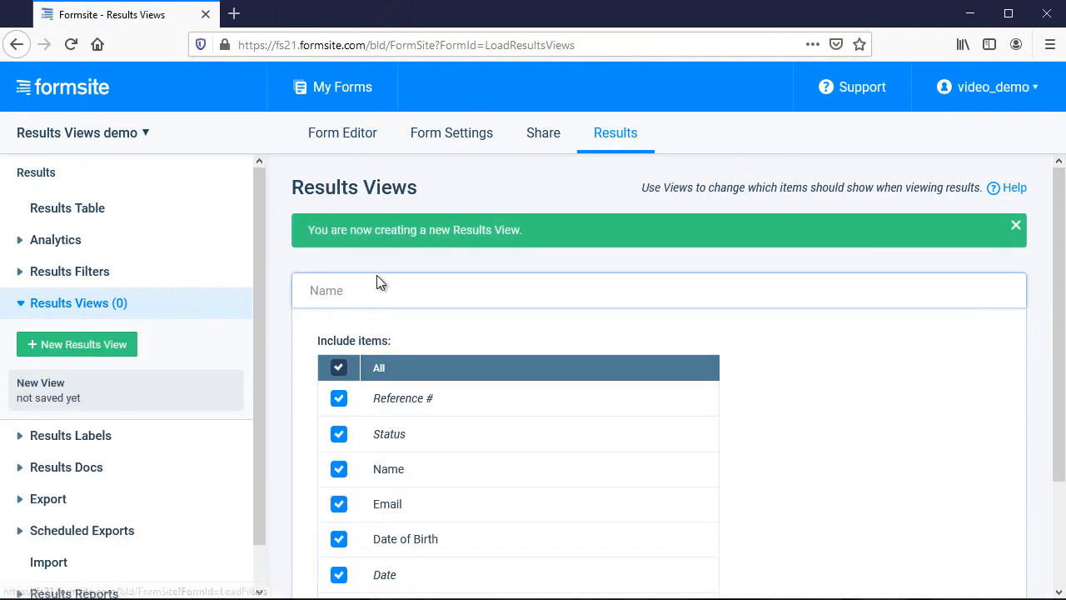
Step: Save a results view 'No personal information' excluding Status, Date of Birth and User
click(338, 433)
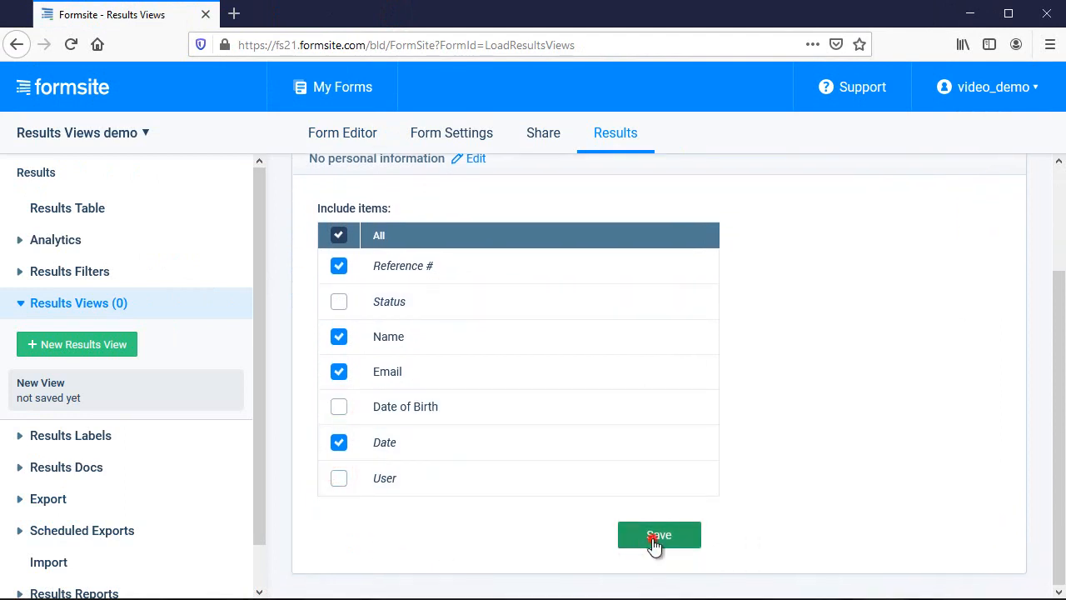
click(660, 534)
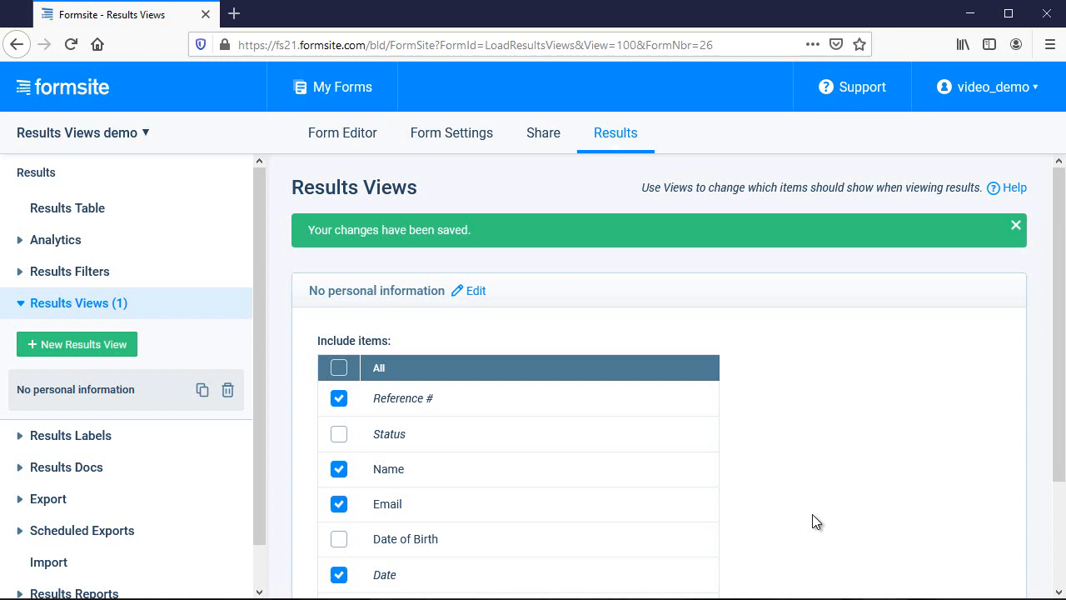
scroll(down, 3)
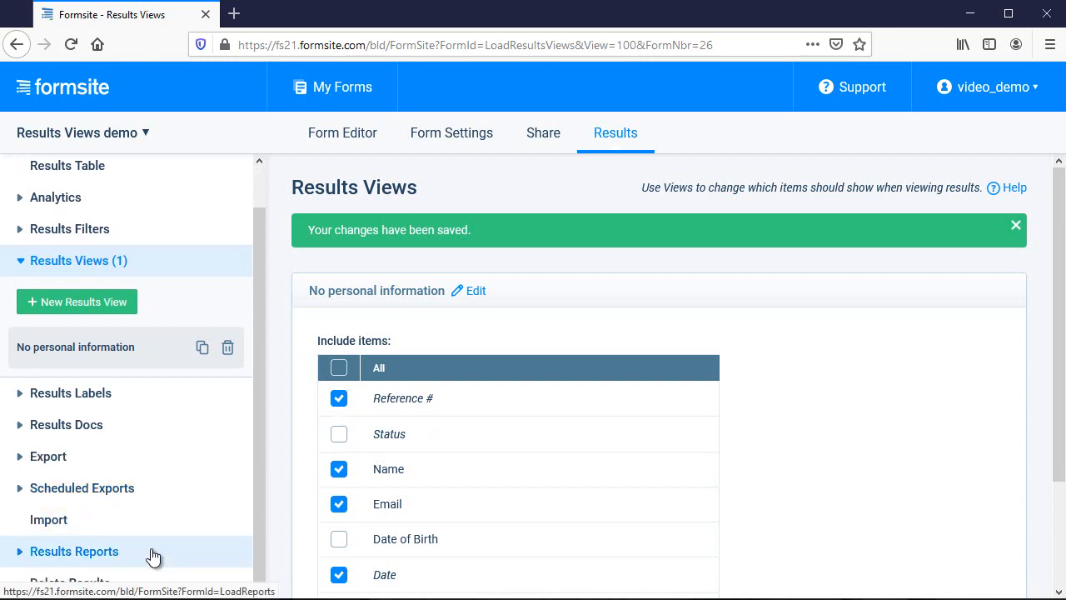
Step: Set the report's Results View to 'No personal information', save, and preview its table
click(73, 549)
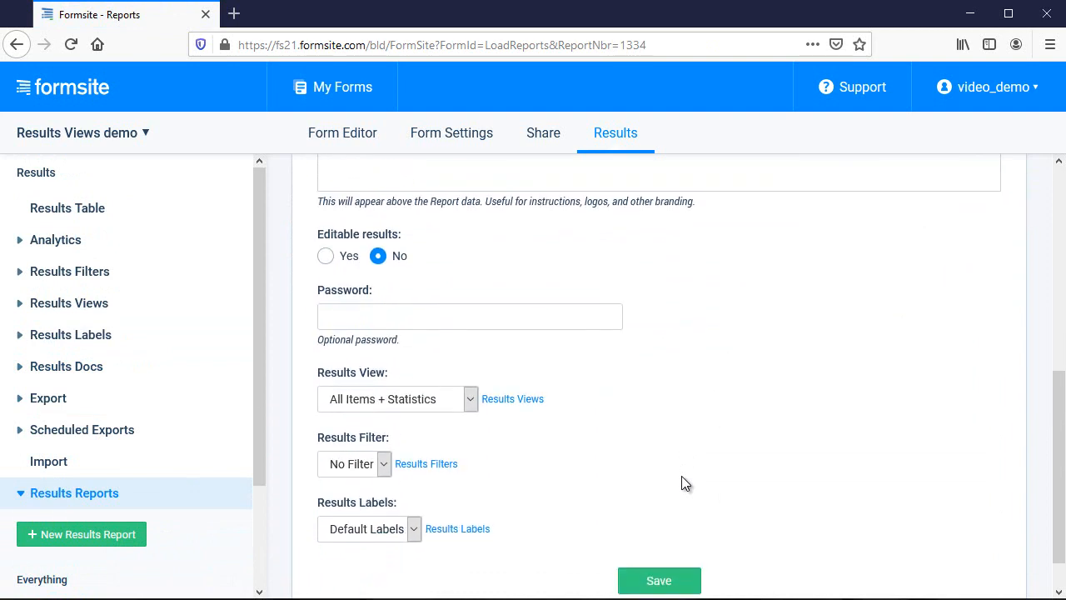
click(396, 398)
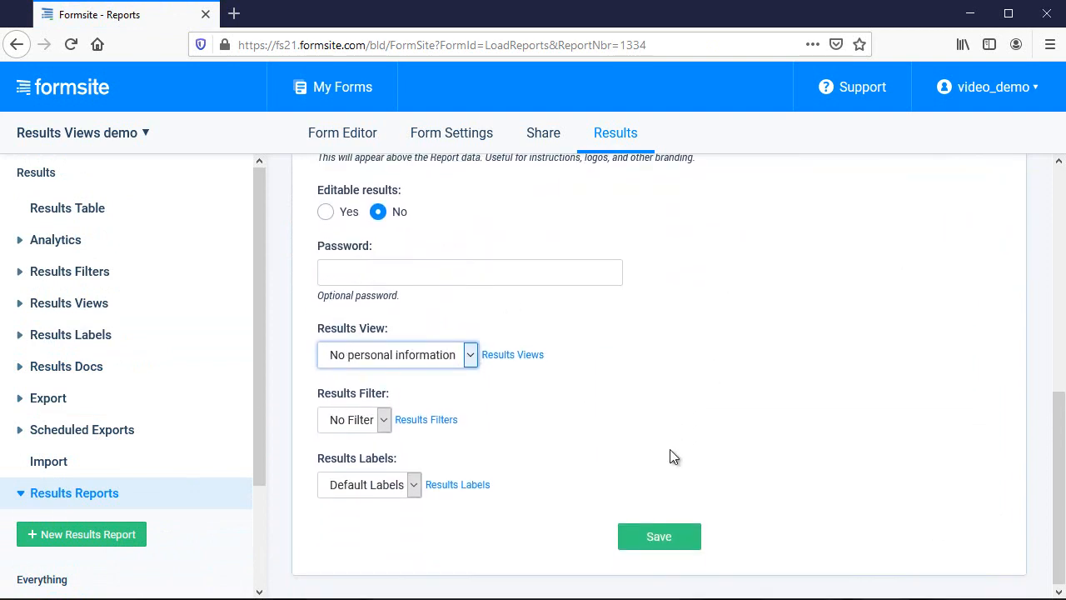
click(658, 536)
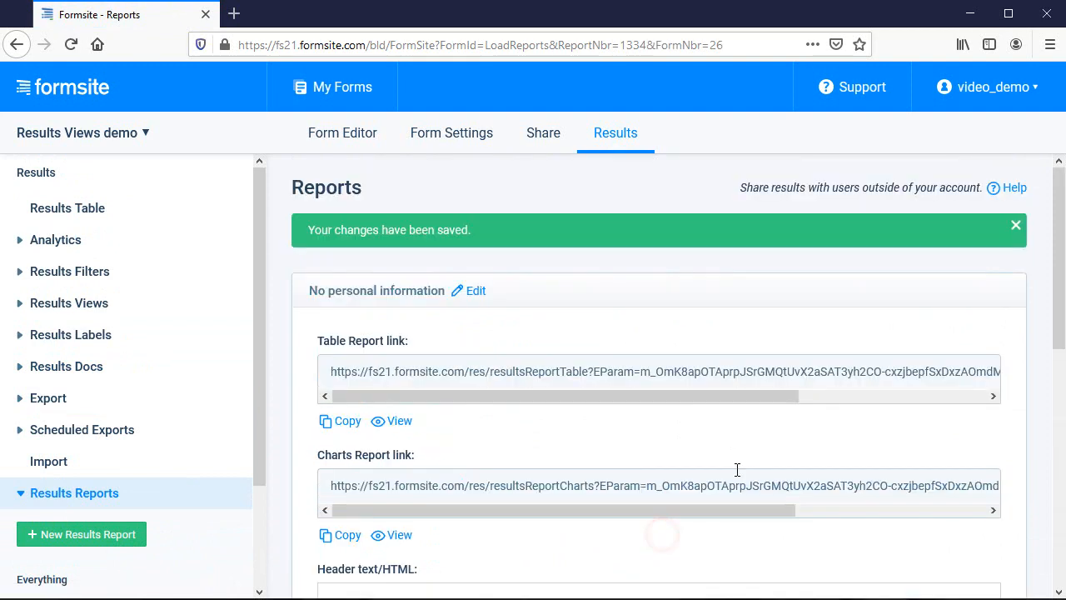
click(400, 420)
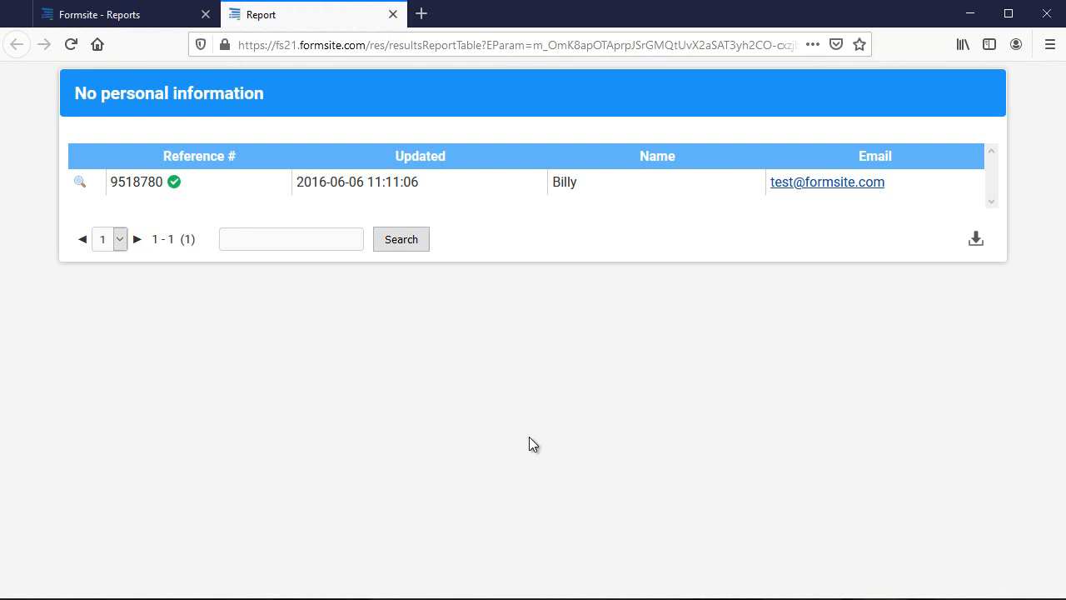
mouse_move(560, 385)
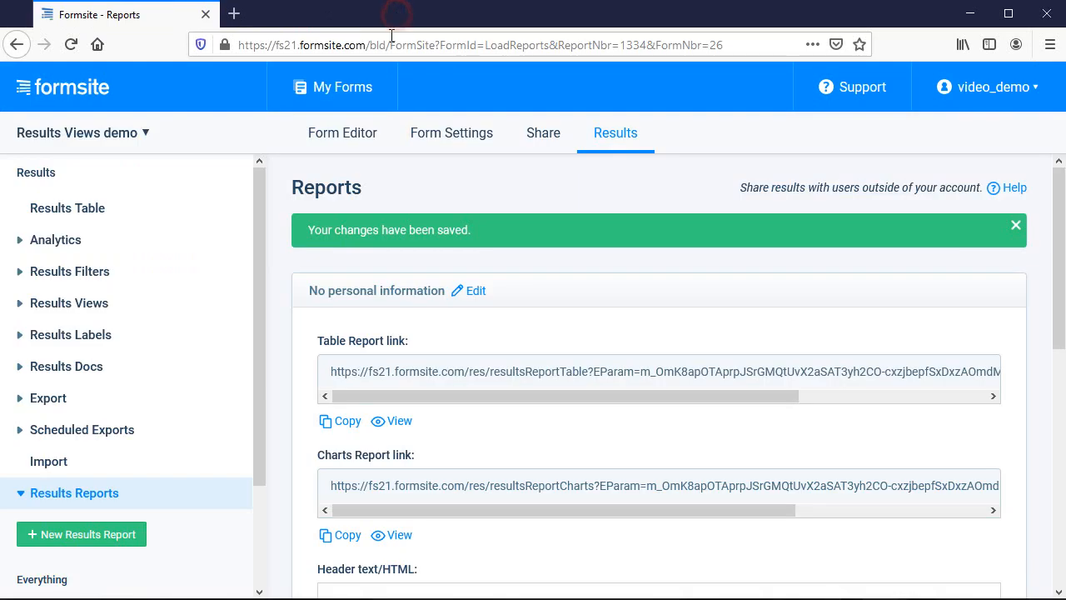
click(451, 133)
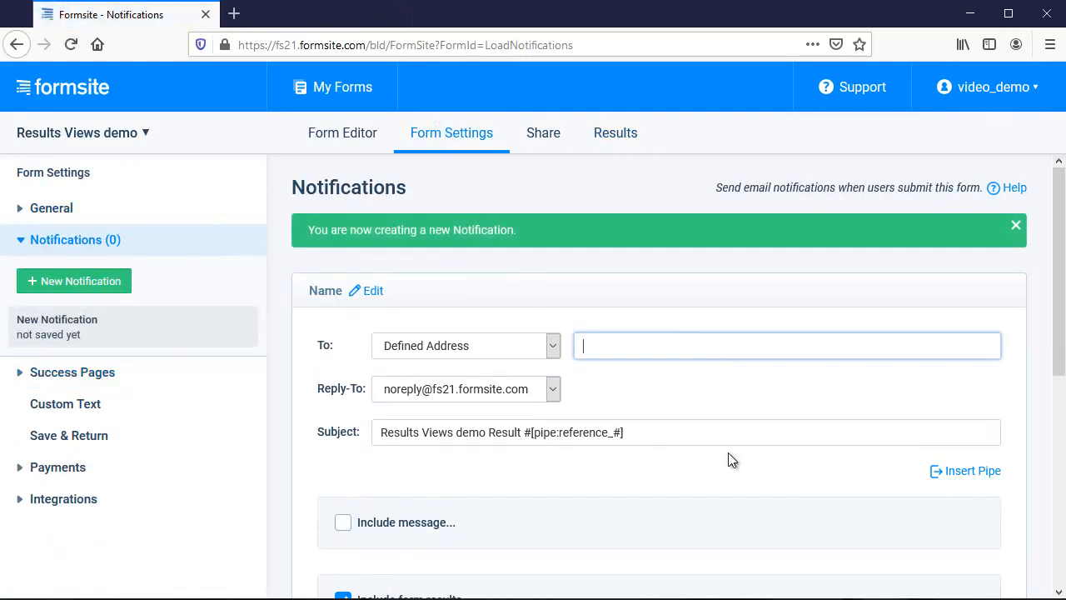
Step: Choose the 'No personal information' view for the notification's included results
scroll(down, 3)
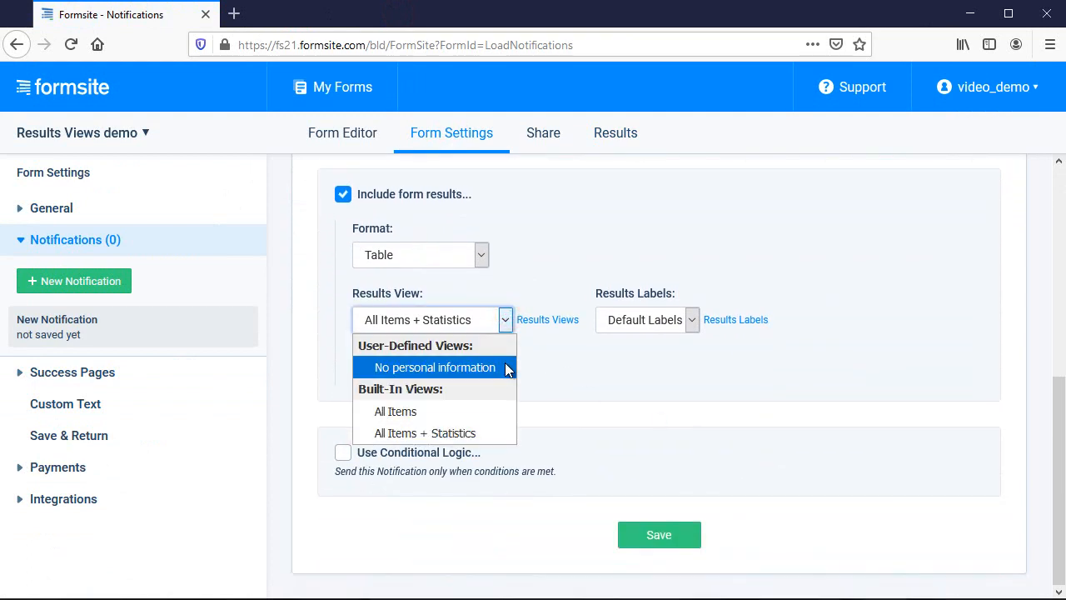
click(434, 368)
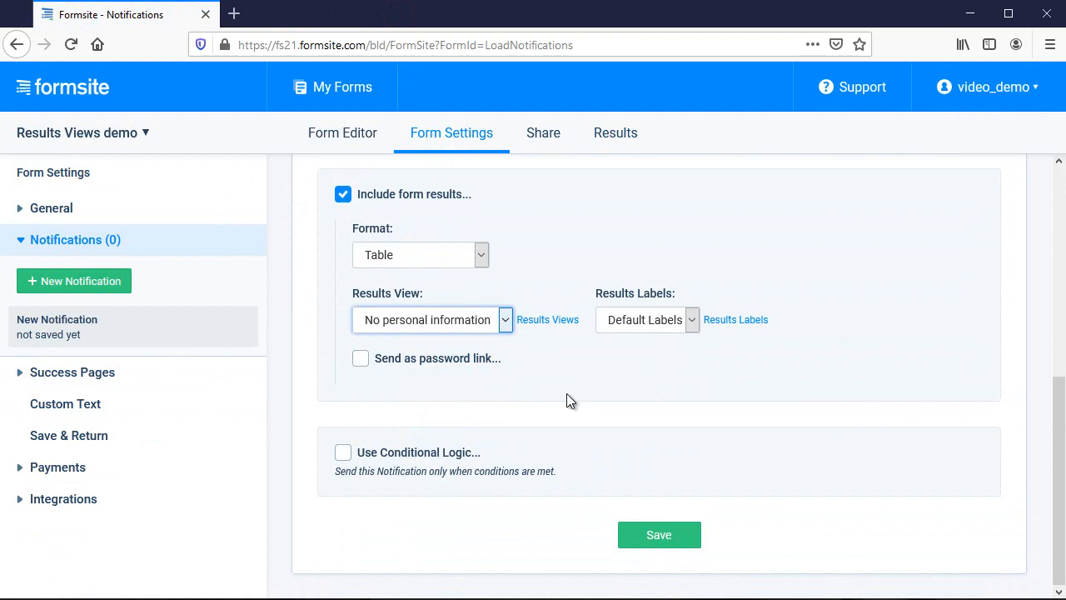